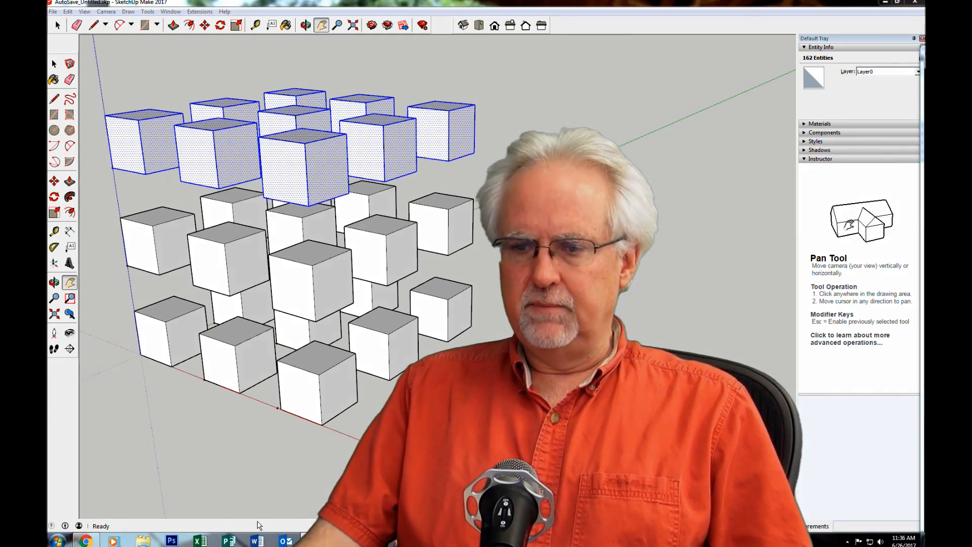
Browse the Prusa 3D printers listing, view the i3 MK2S detail page, and return to the list.
left_click(86, 541)
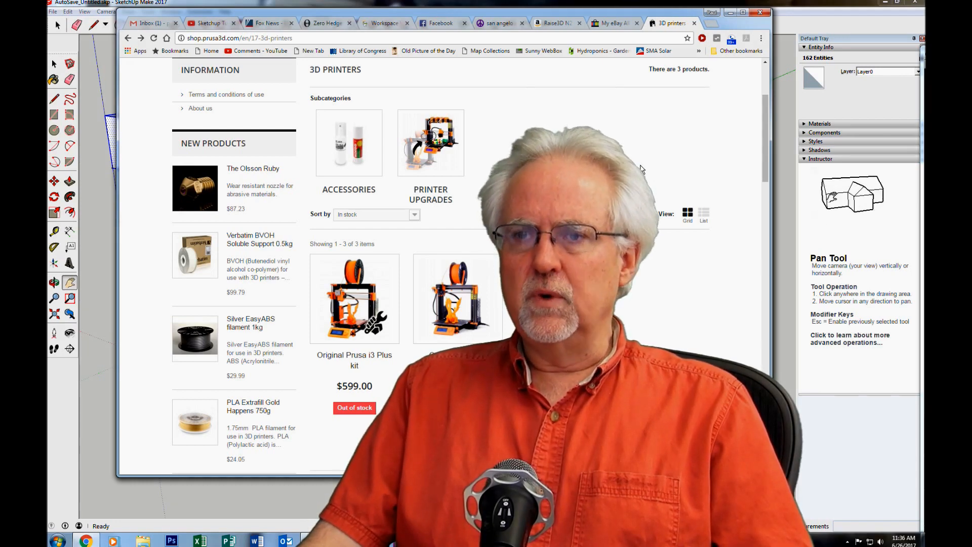
scroll("up", 3)
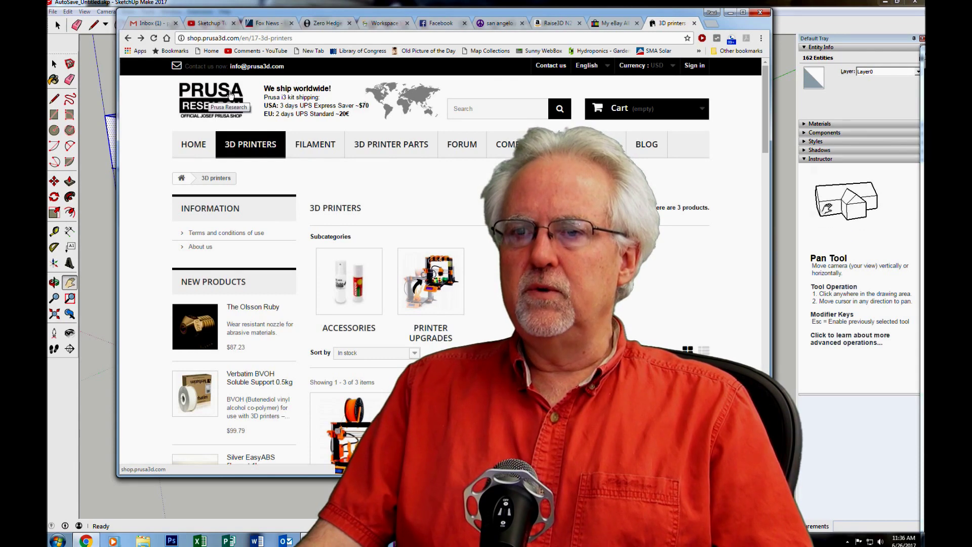
scroll("down", 3)
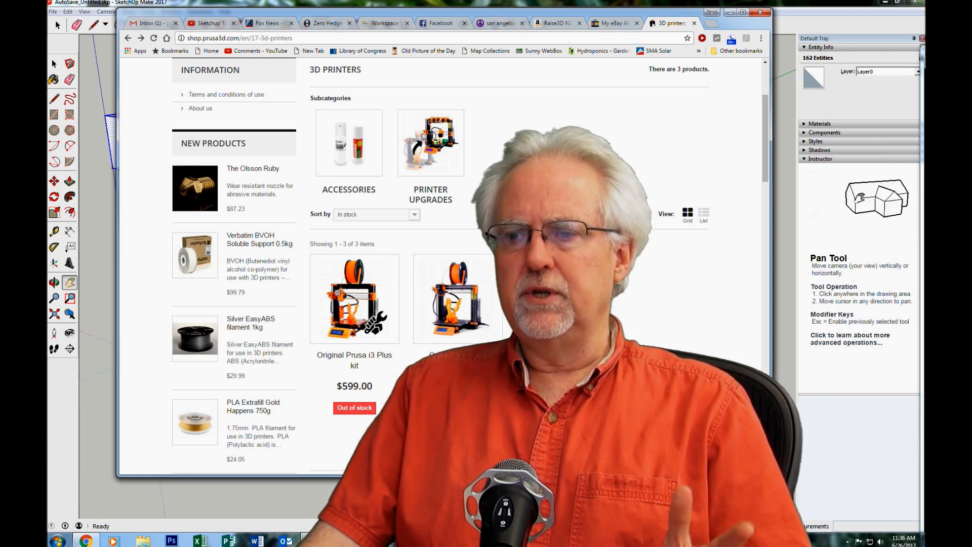
mouse_move(457, 304)
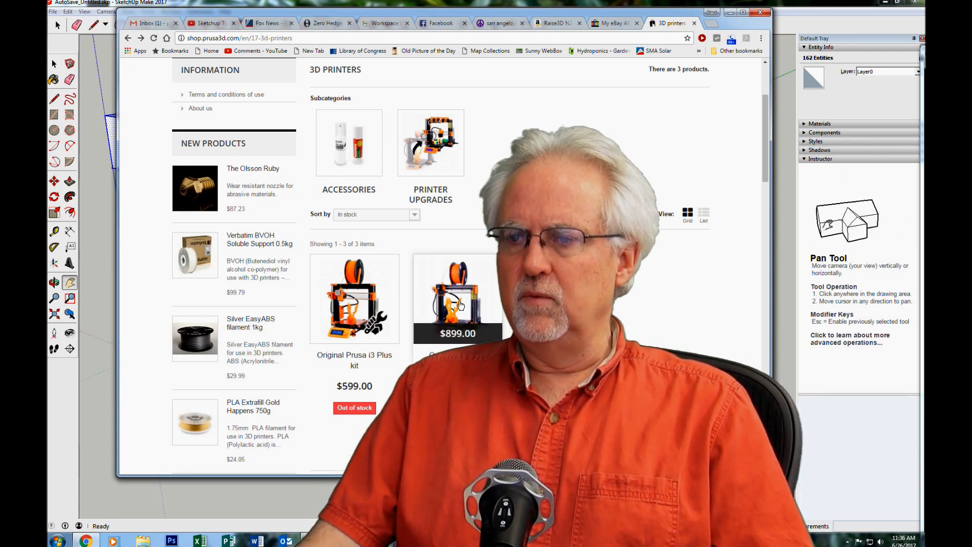
mouse_move(458, 292)
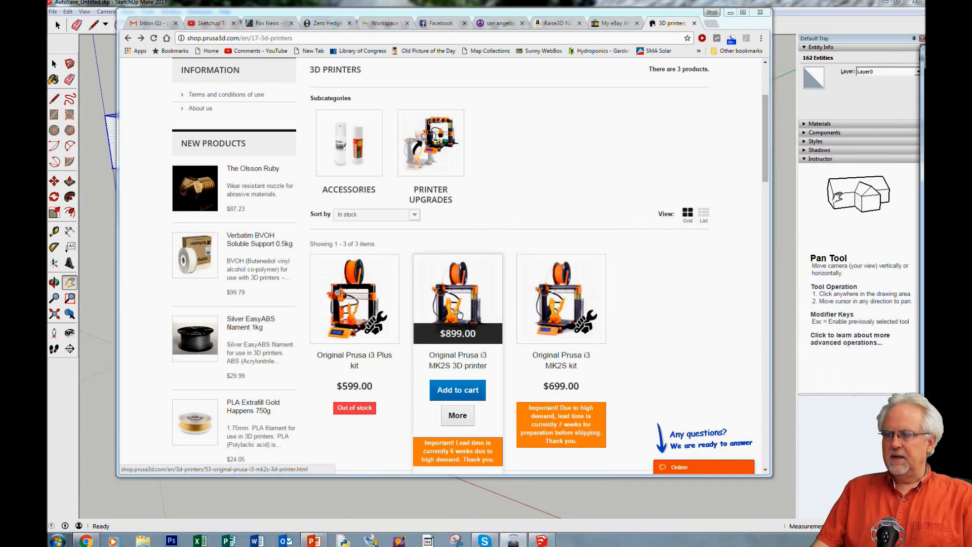
mouse_move(457, 304)
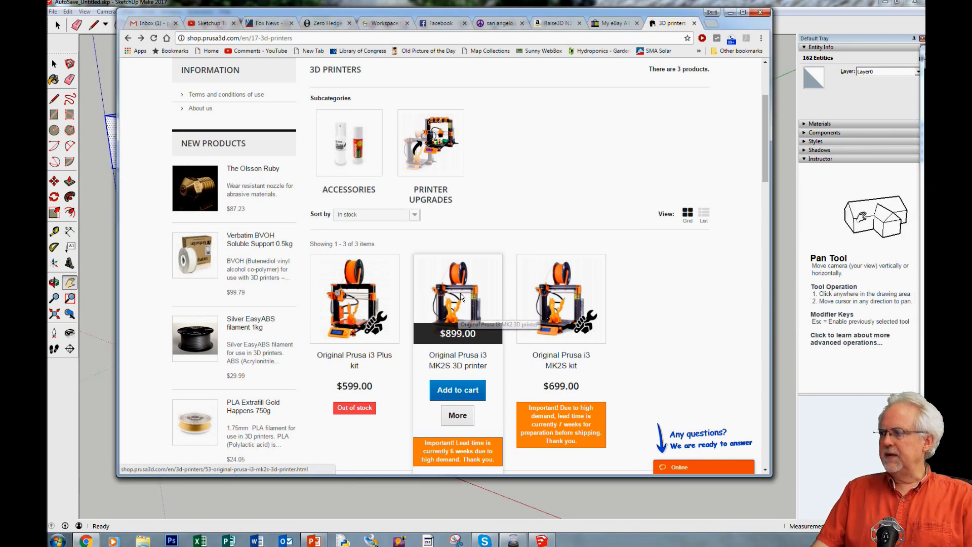
left_click(458, 298)
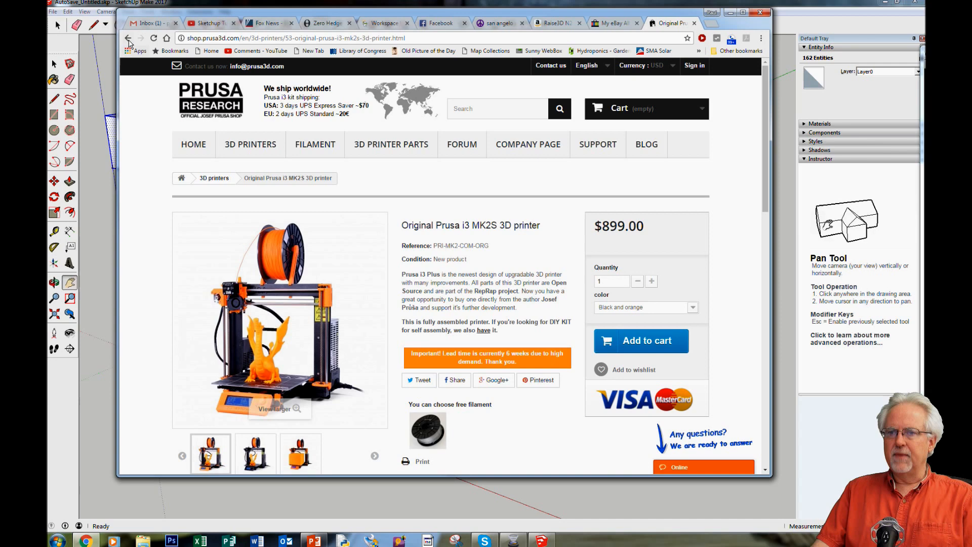
left_click(129, 38)
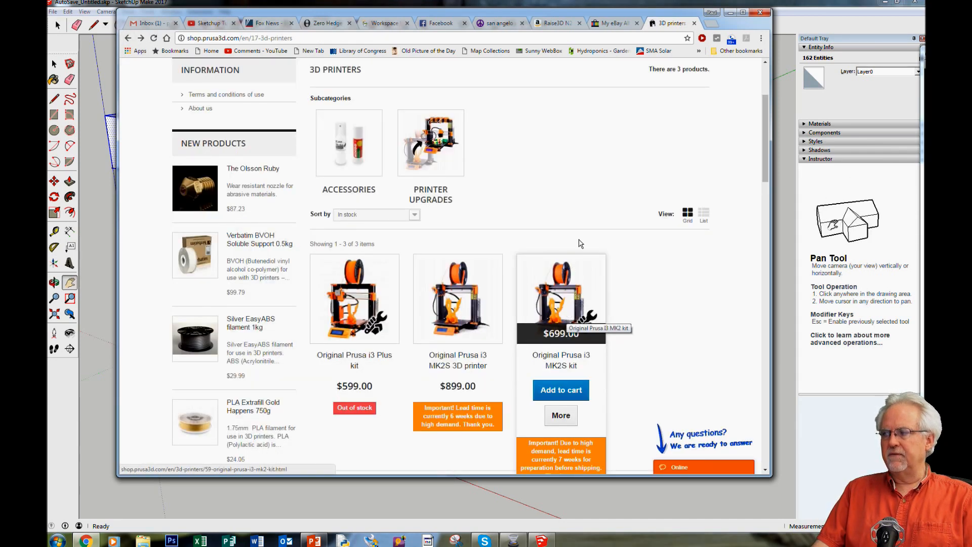
mouse_move(583, 193)
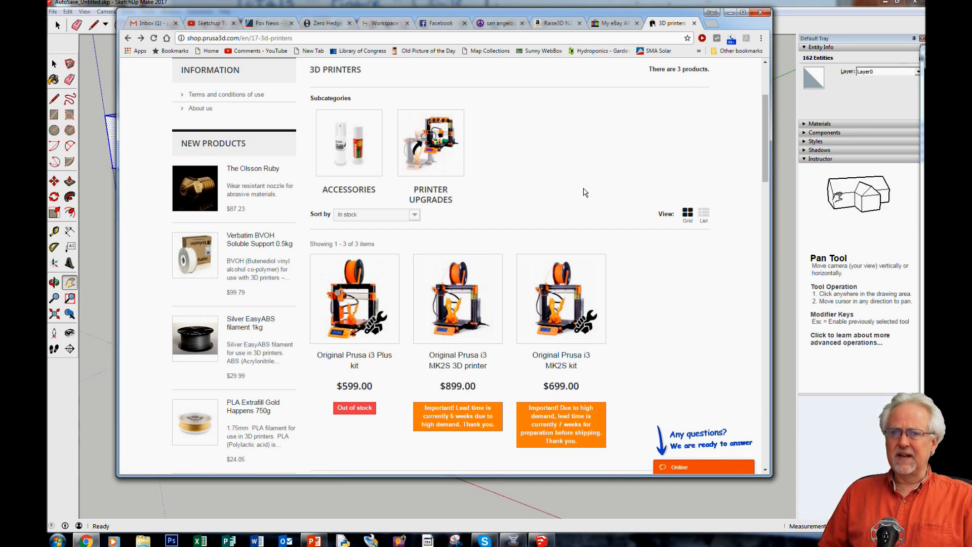
mouse_move(560, 298)
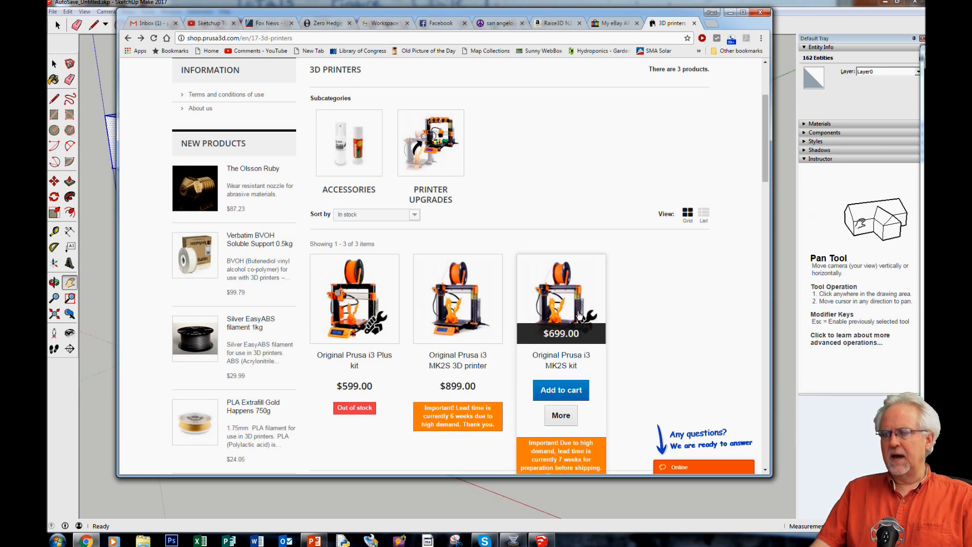
mouse_move(565, 124)
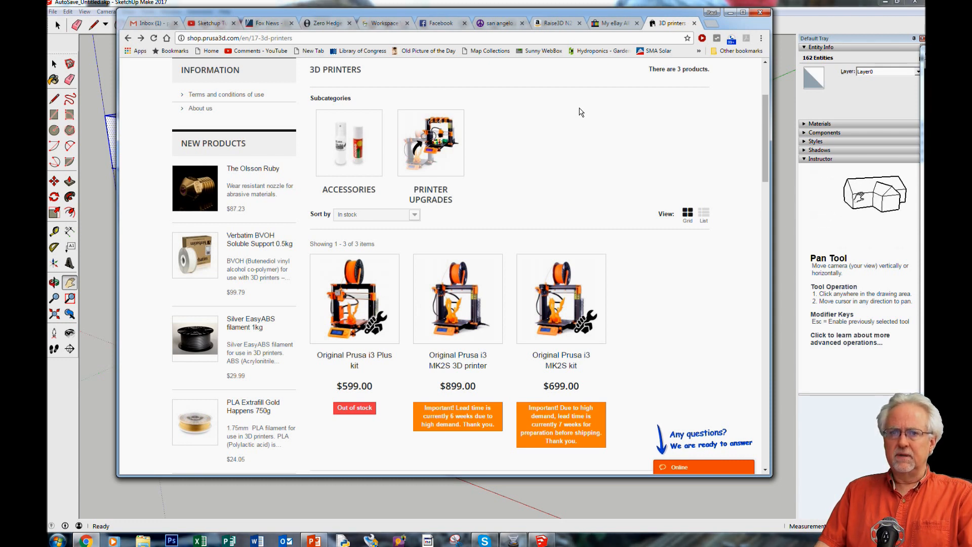
mouse_move(458, 310)
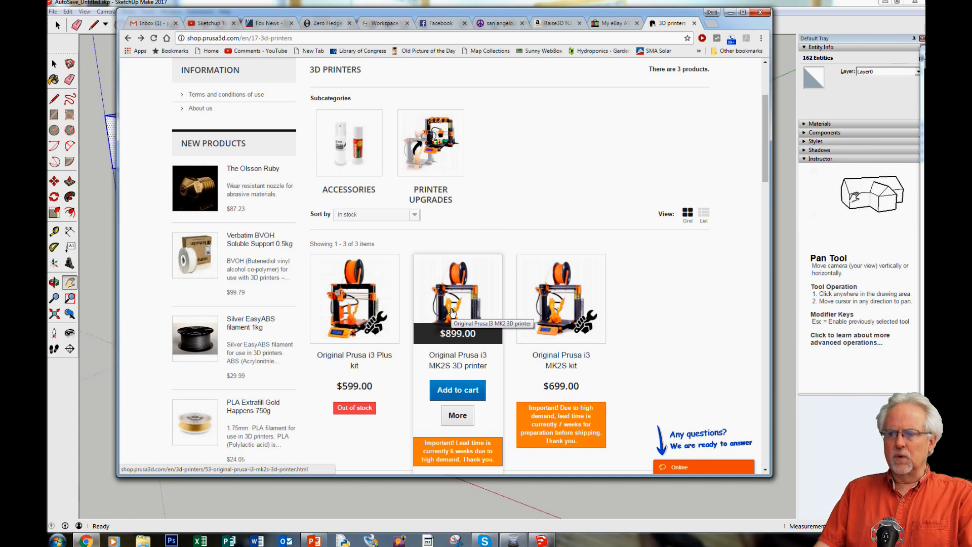
mouse_move(634, 132)
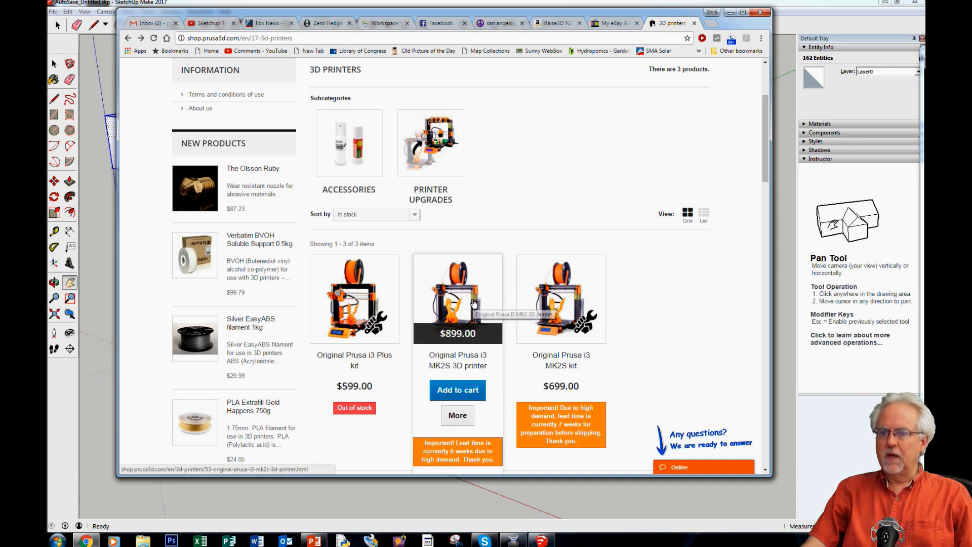
mouse_move(536, 129)
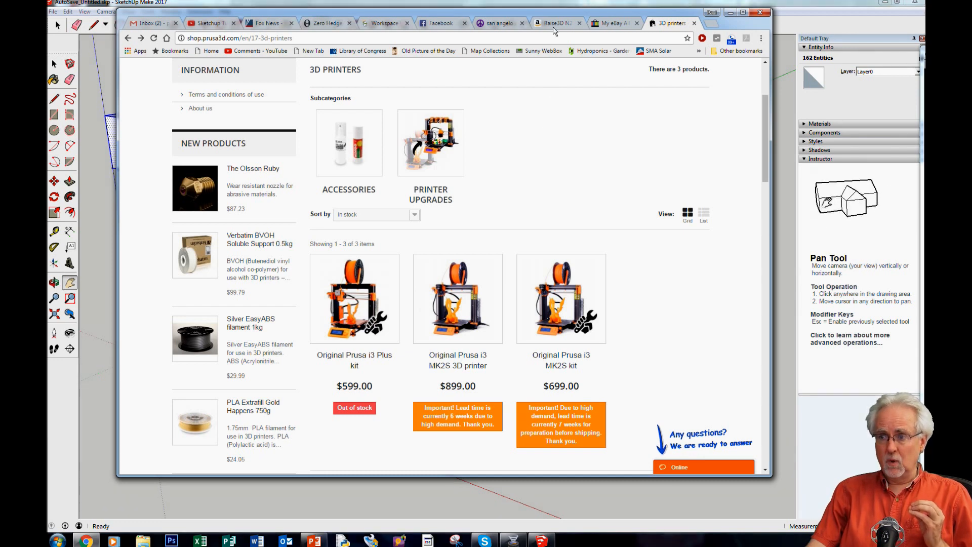
Switch to the Amazon product page for the Raise3D N2 Plus dual-extruder printer.
left_click(552, 23)
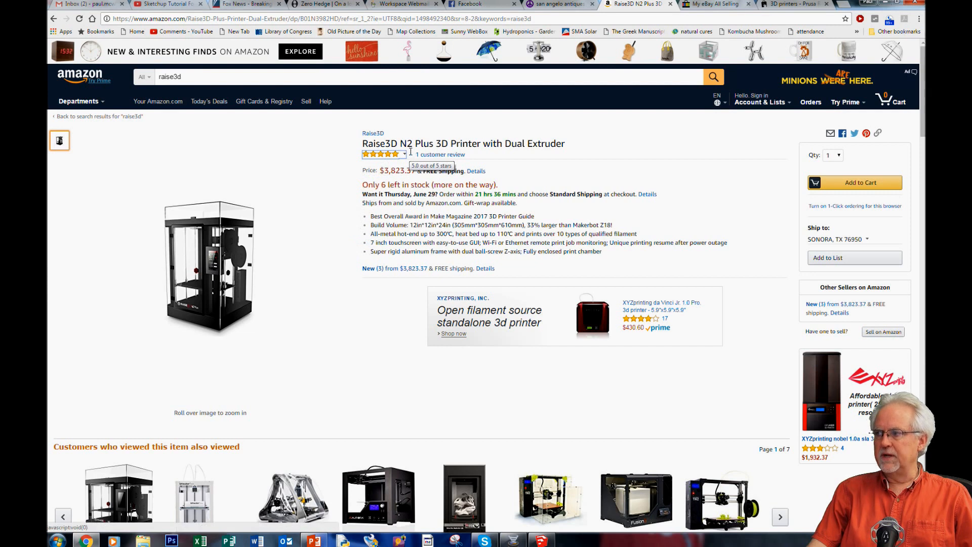
mouse_move(434, 149)
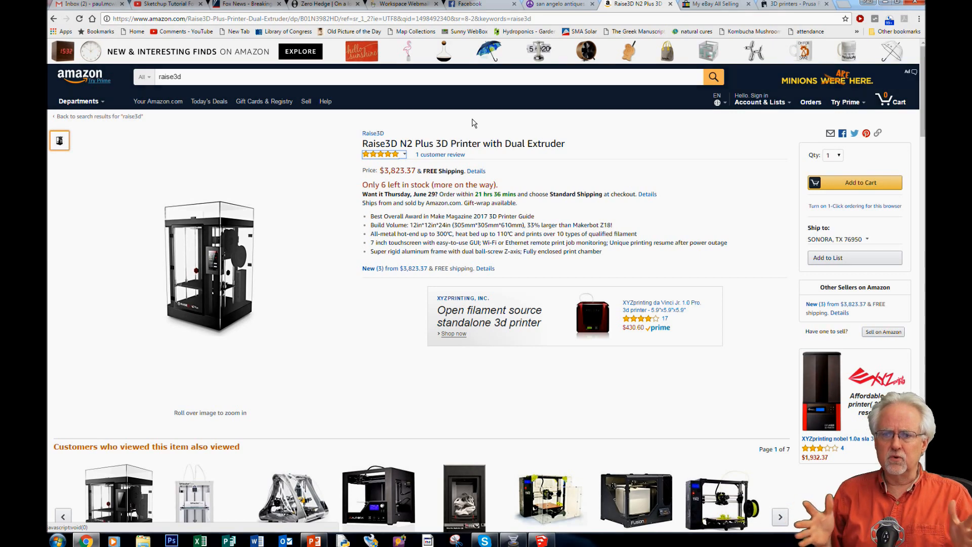
mouse_move(209, 269)
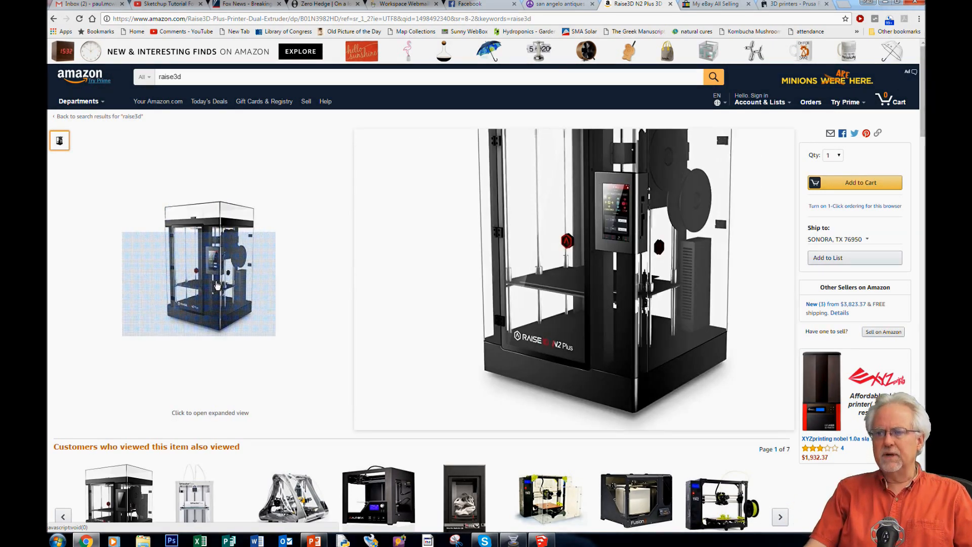
mouse_move(284, 239)
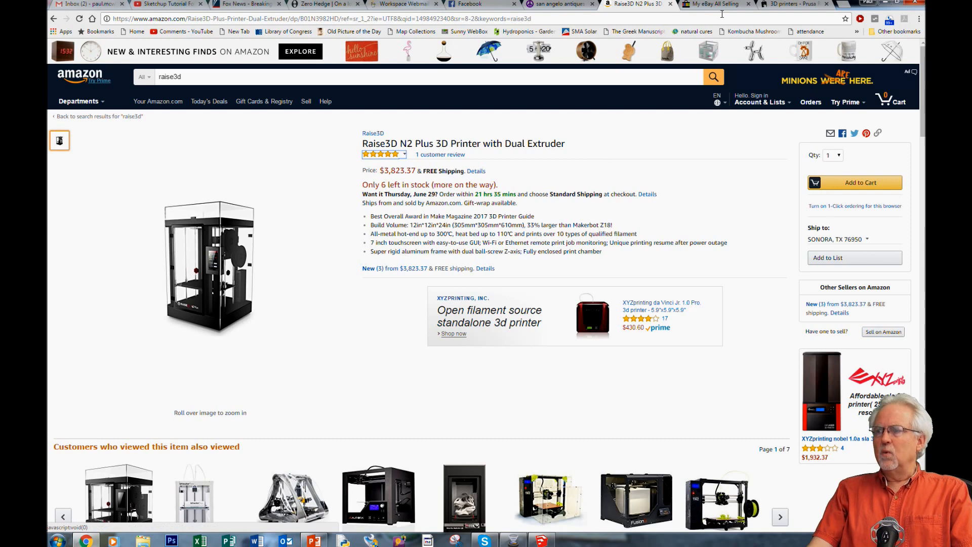
left_click(794, 4)
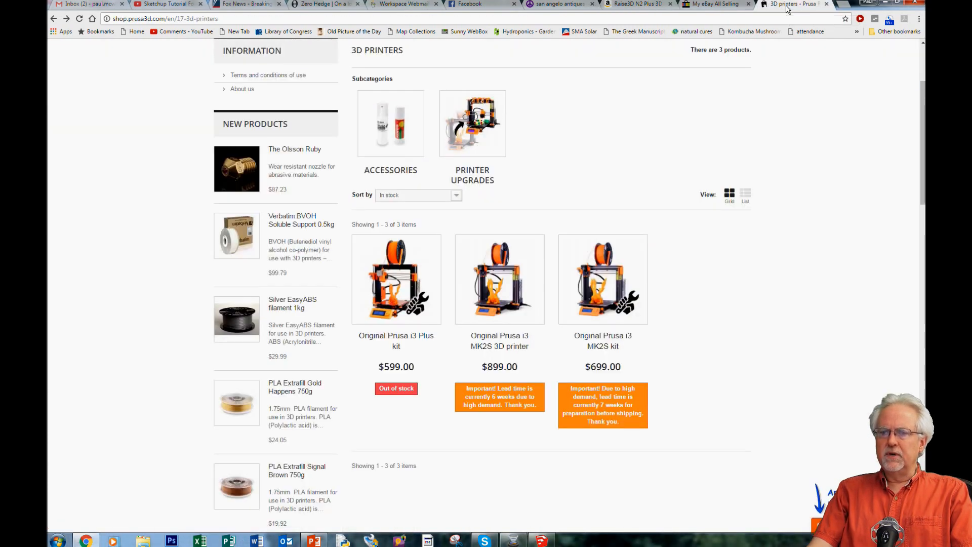
scroll("up", 3)
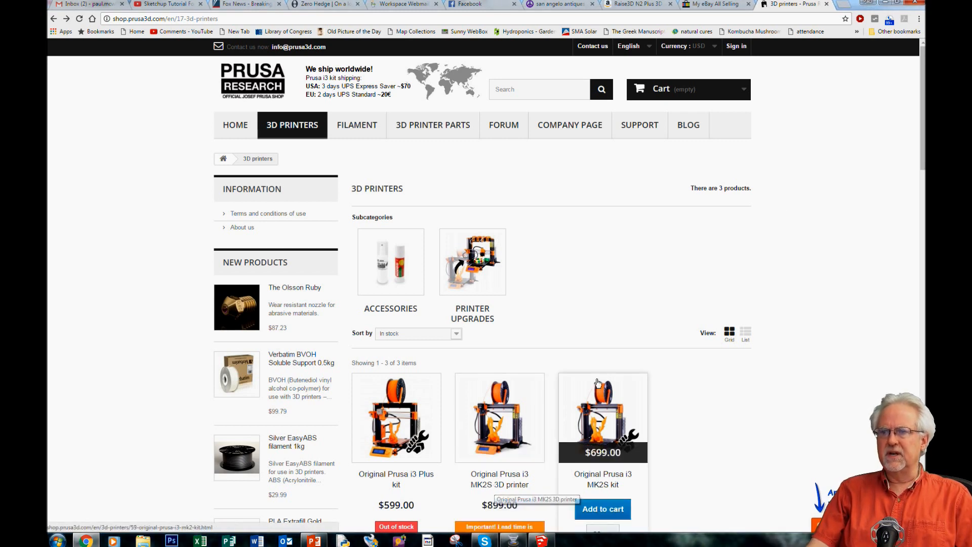
mouse_move(712, 255)
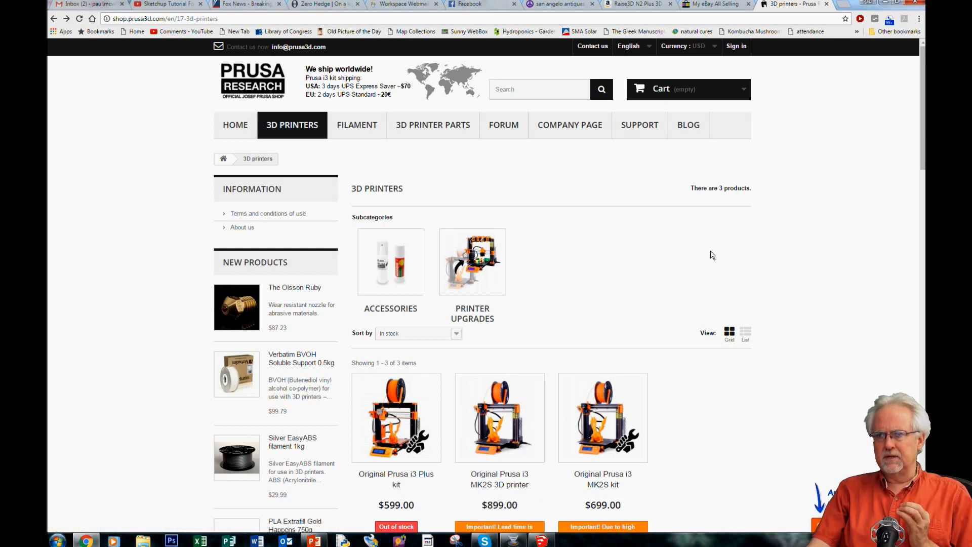
left_click(632, 4)
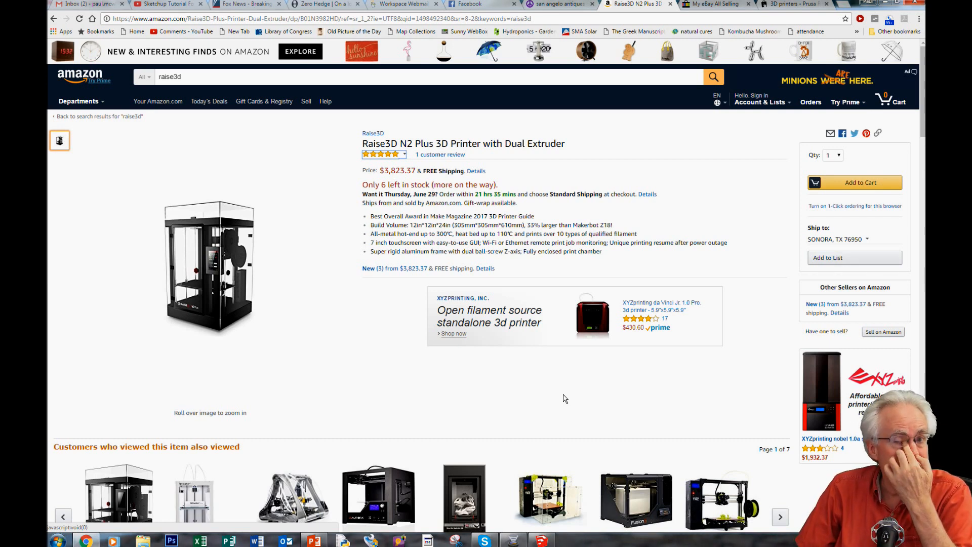
mouse_move(590, 360)
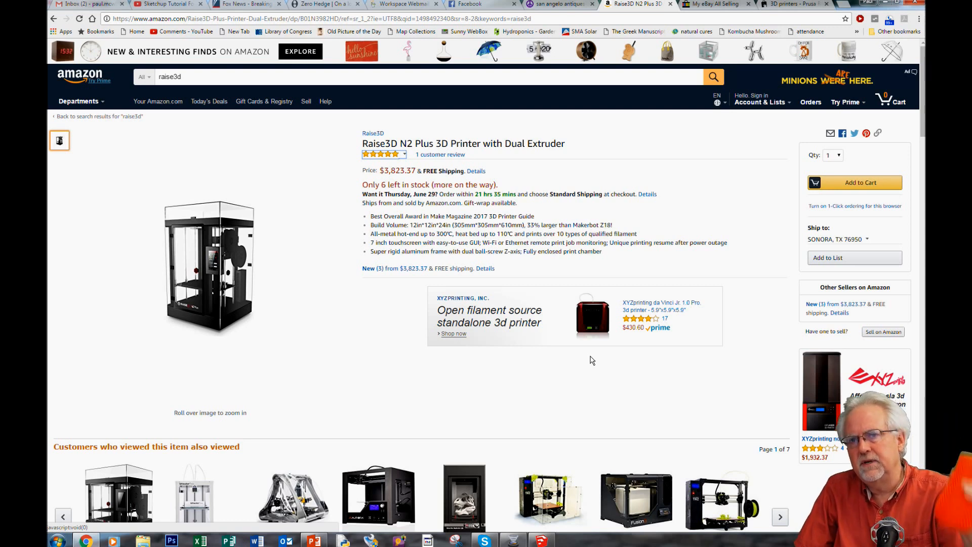
mouse_move(623, 310)
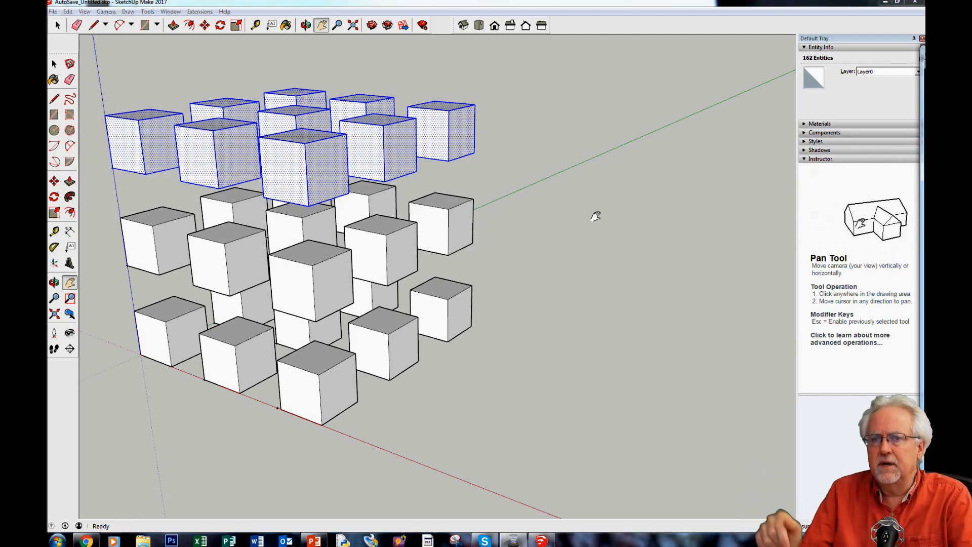
mouse_move(674, 183)
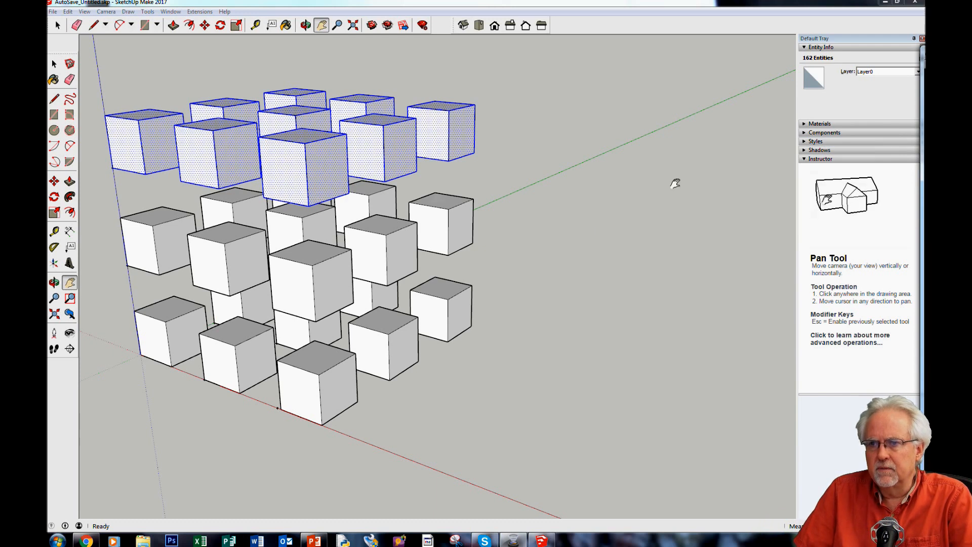
mouse_move(545, 264)
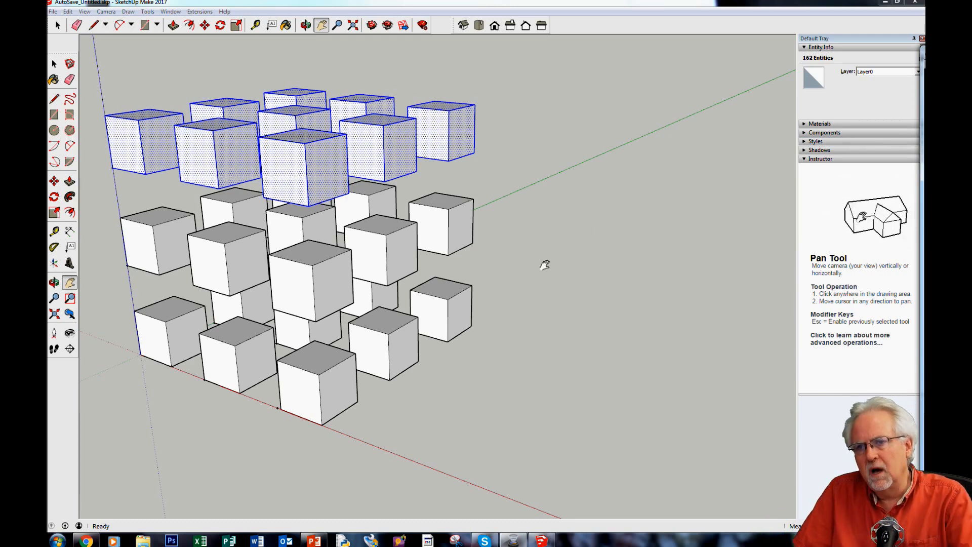